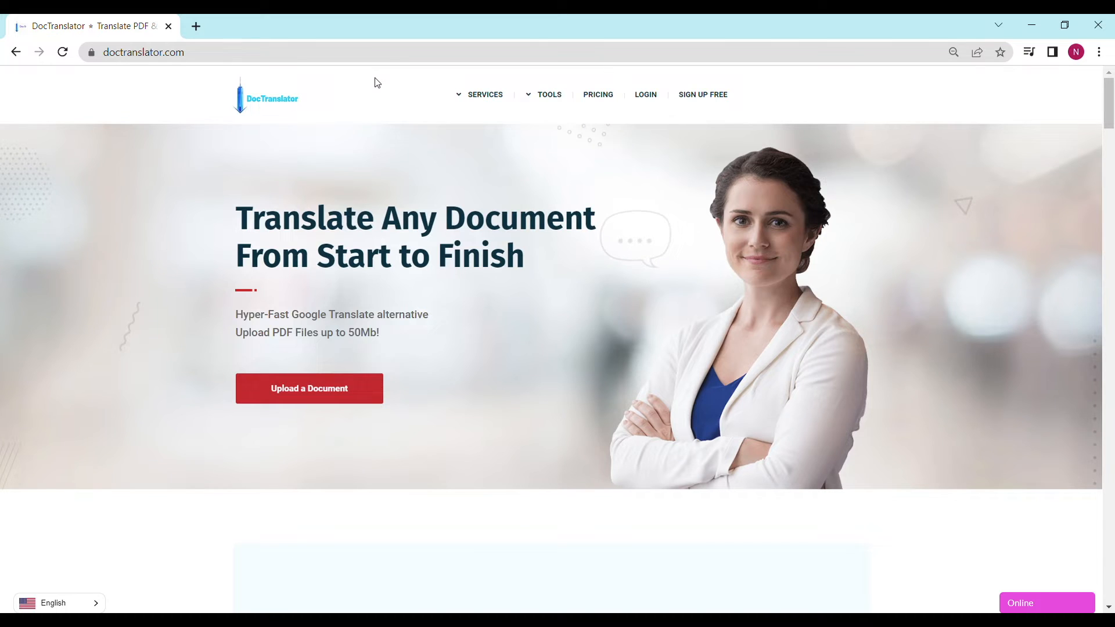
Scroll the doctranslator.com homepage all the way down to the footer
{"action": "scroll", "scroll_direction": "down", "scroll_amount": 3}
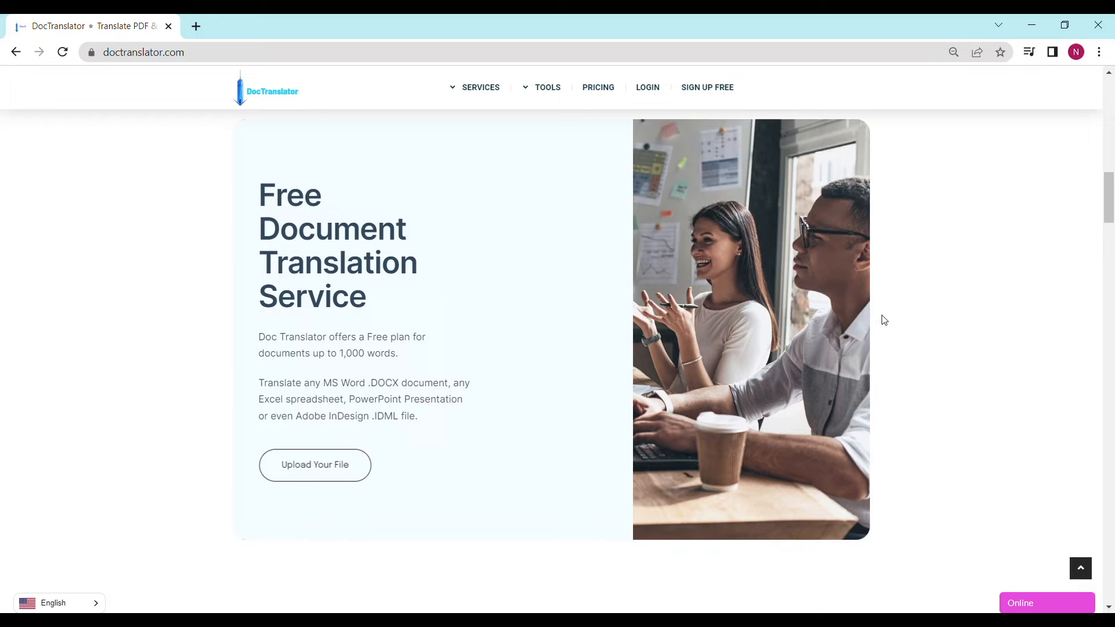
{"action": "scroll", "scroll_direction": "down", "scroll_amount": 3}
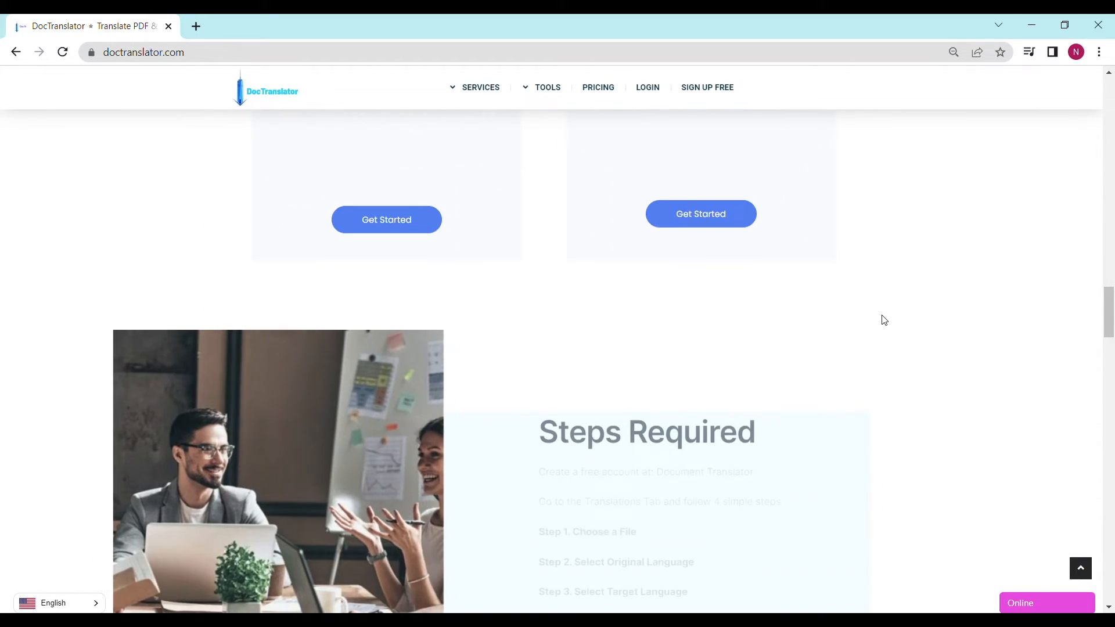
{"action": "scroll", "scroll_direction": "down", "scroll_amount": 3}
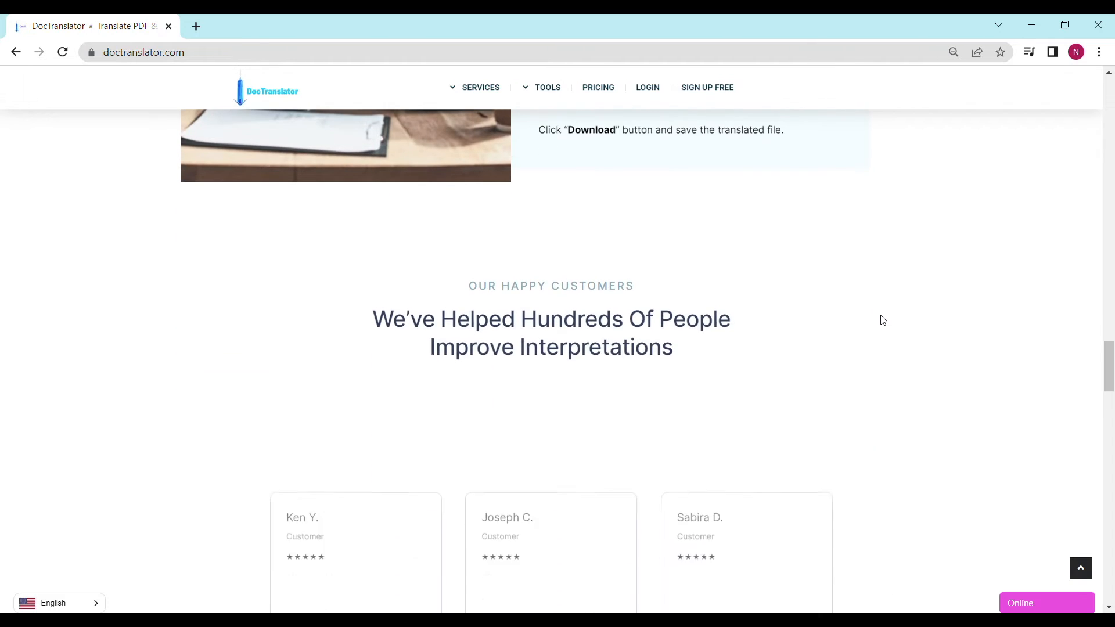
{"action": "scroll", "scroll_direction": "down", "scroll_amount": 3}
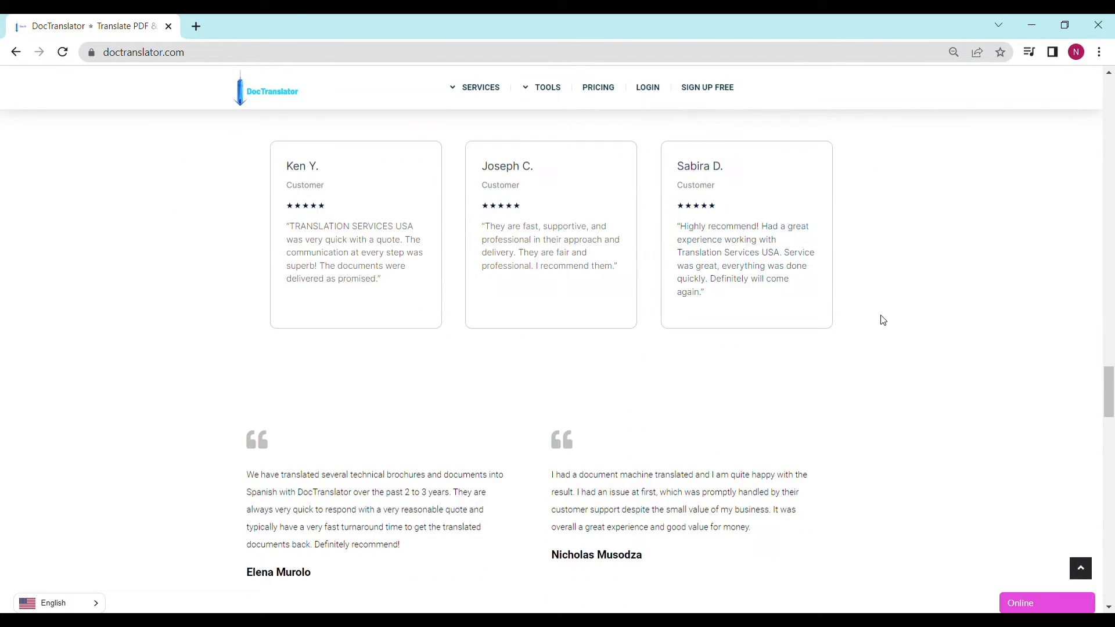
{"action": "scroll", "scroll_direction": "down", "scroll_amount": 3}
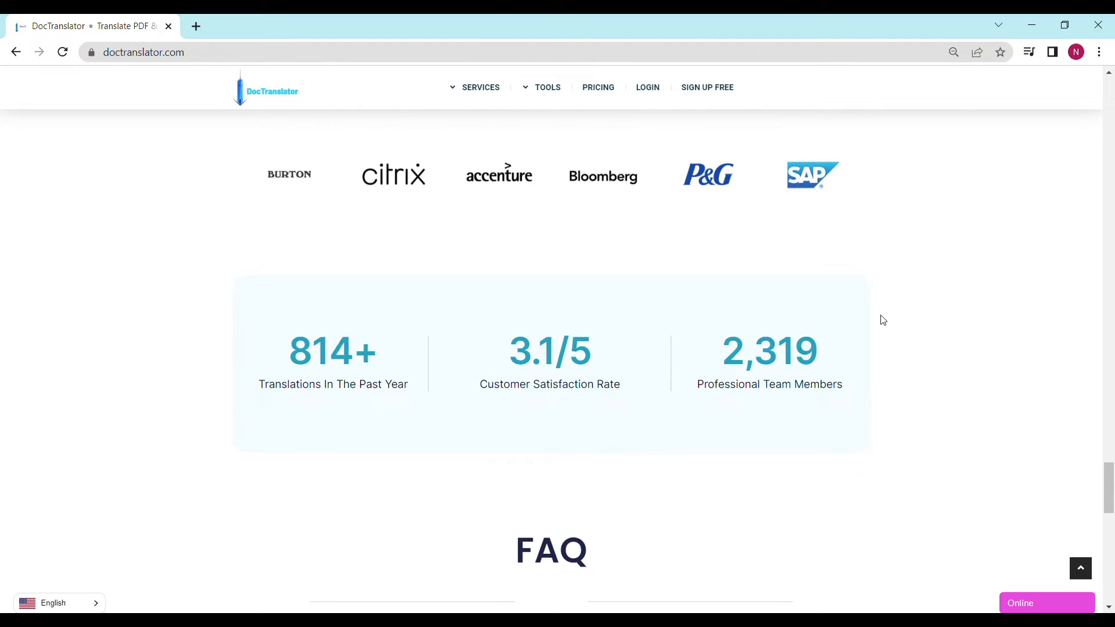
{"action": "scroll", "scroll_direction": "down", "scroll_amount": 3}
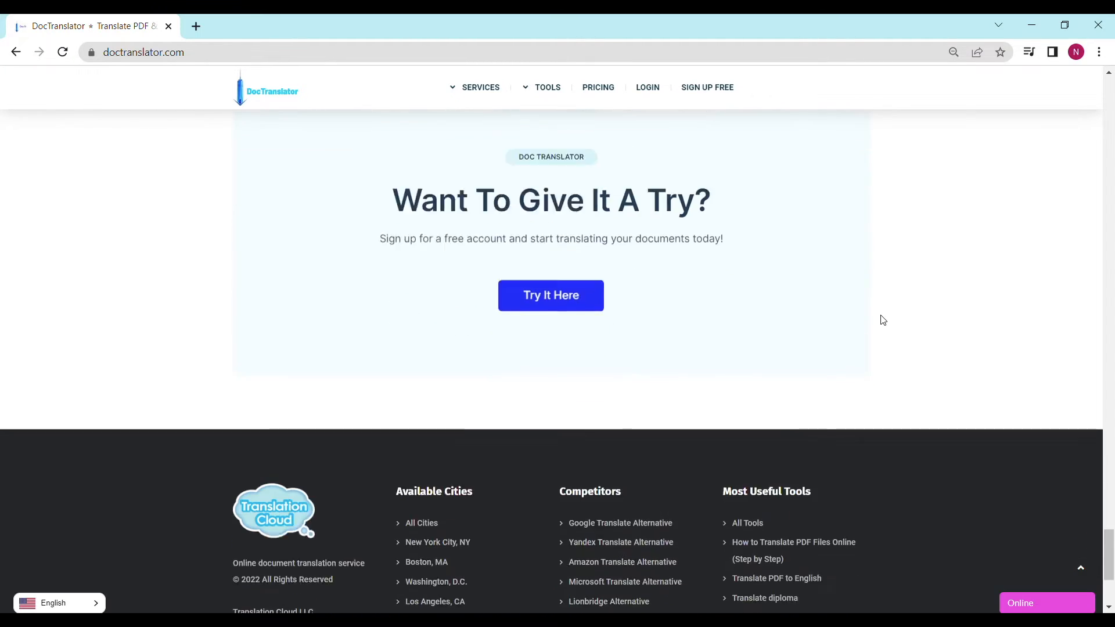
{"action": "scroll", "scroll_direction": "down", "scroll_amount": 3}
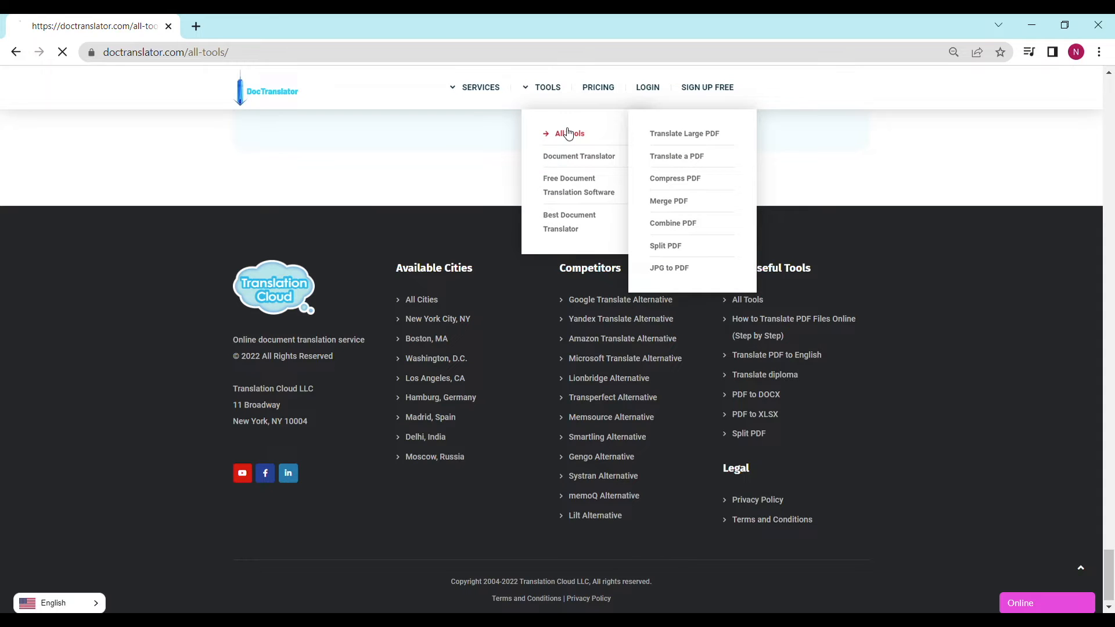
Scroll All Tools to its end, go home via the logo, then LOGIN to the dashboard
{"action": "left_click", "coordinate": [568, 133]}
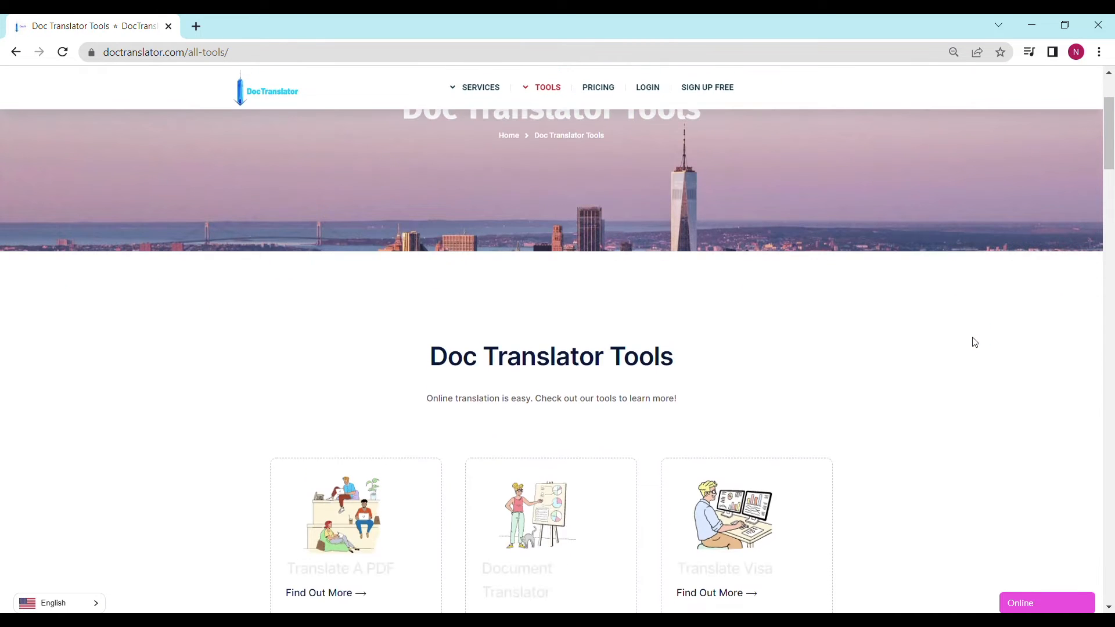
{"action": "scroll", "scroll_direction": "down", "scroll_amount": 3}
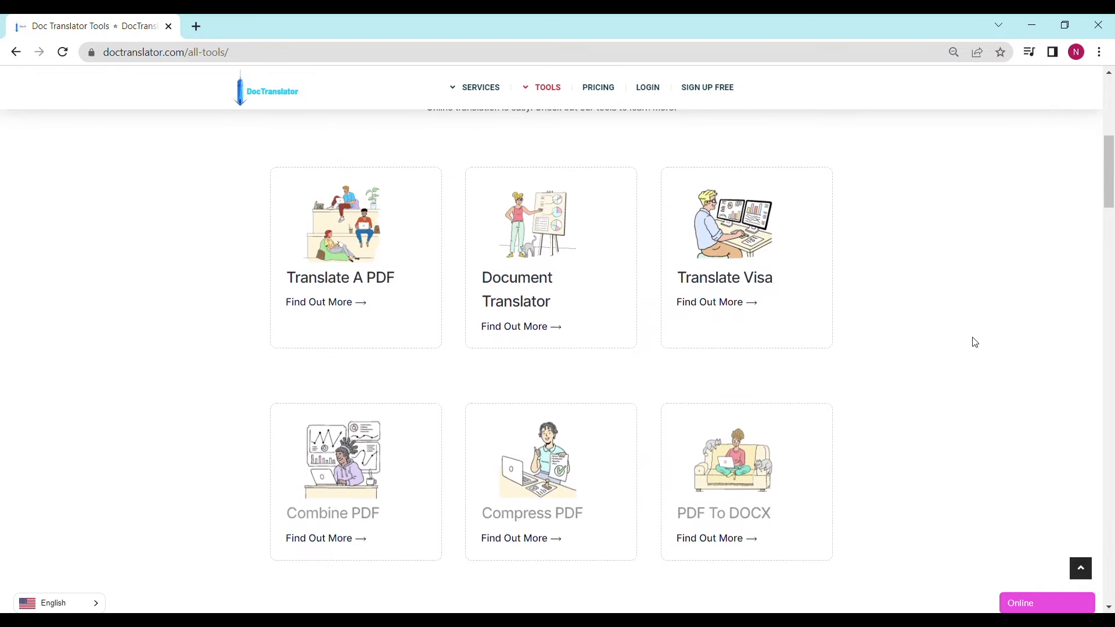
{"action": "scroll", "scroll_direction": "down", "scroll_amount": 3}
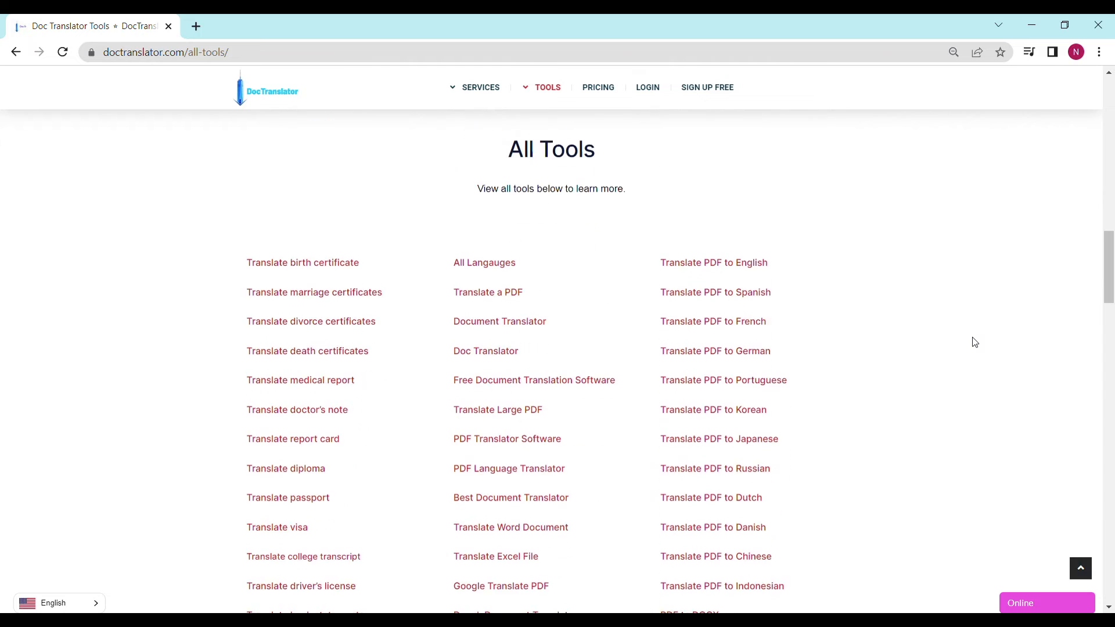
{"action": "scroll", "scroll_direction": "down", "scroll_amount": 3}
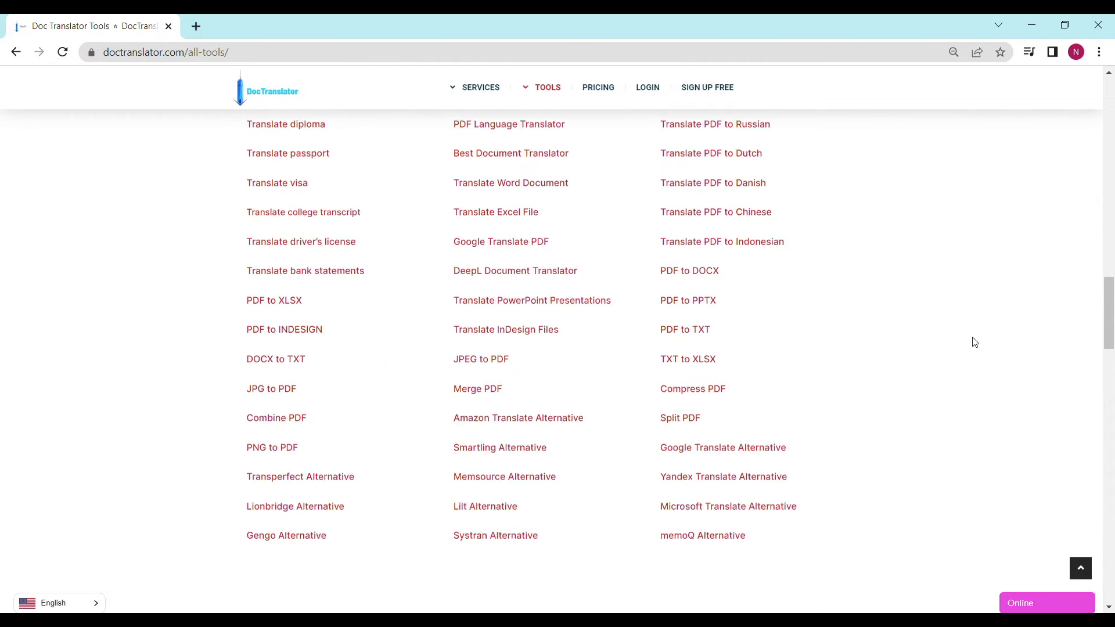
{"action": "scroll", "scroll_direction": "down", "scroll_amount": 3}
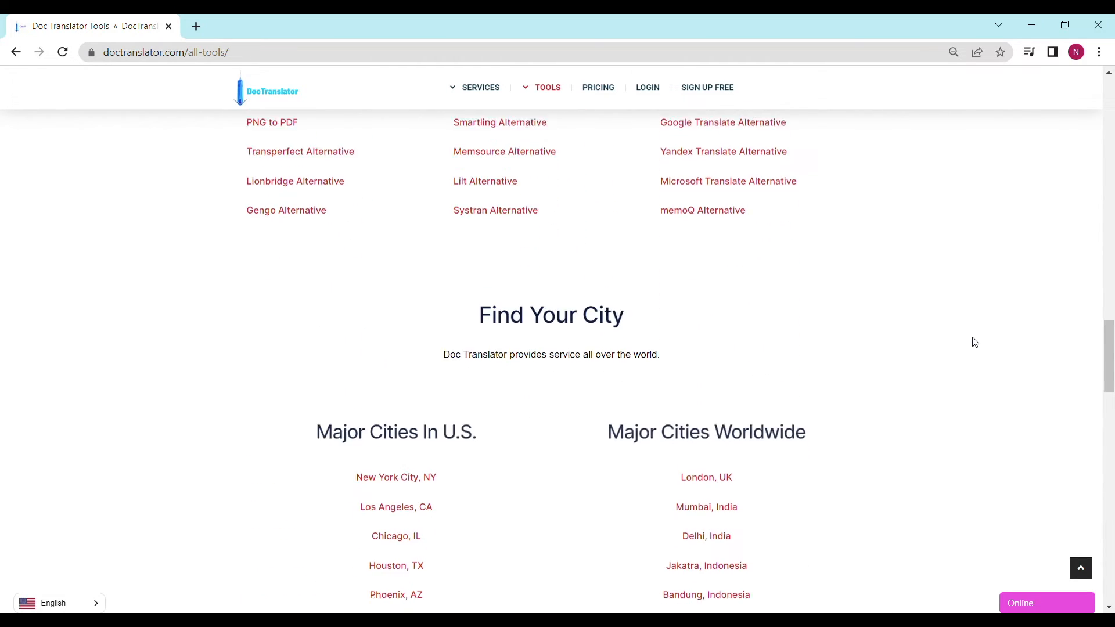
{"action": "scroll", "scroll_direction": "down", "scroll_amount": 3}
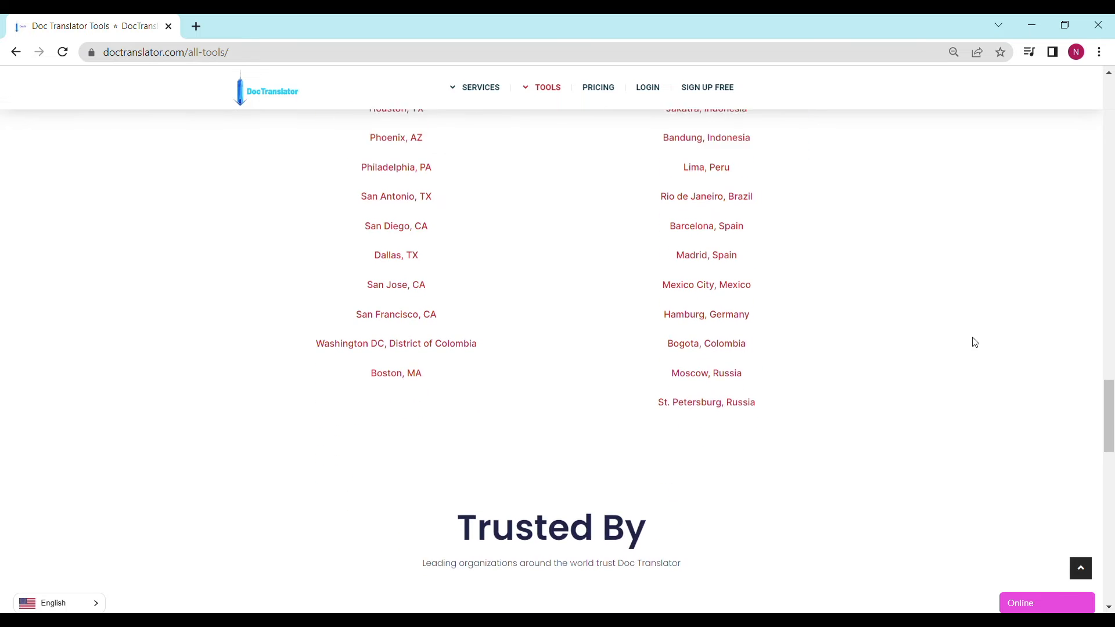
{"action": "scroll", "scroll_direction": "down", "scroll_amount": 3}
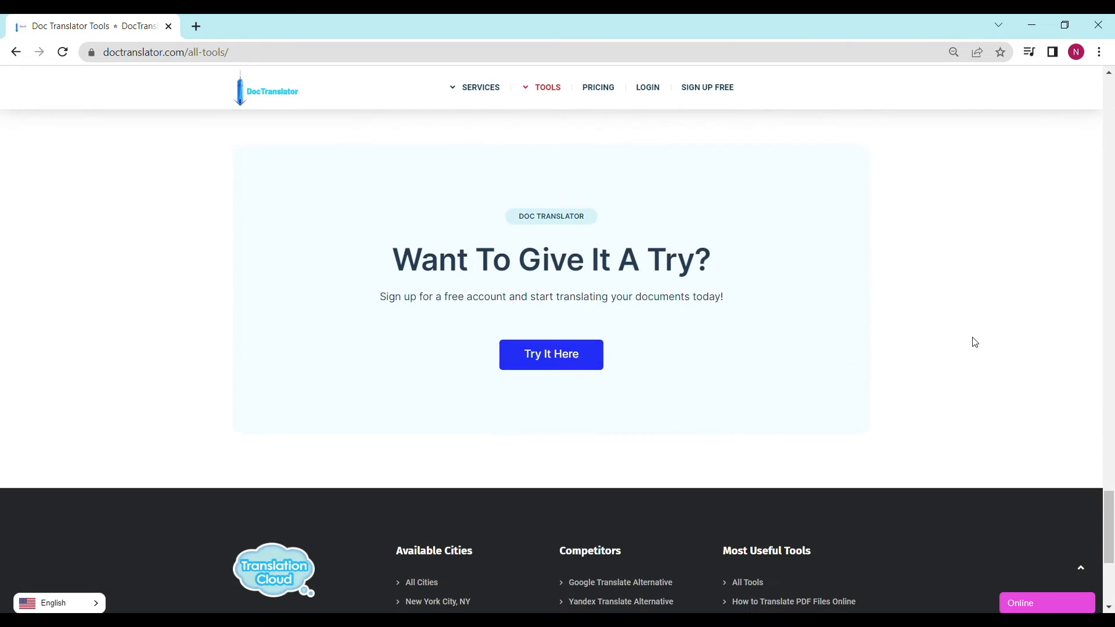
{"action": "left_click", "coordinate": [268, 91]}
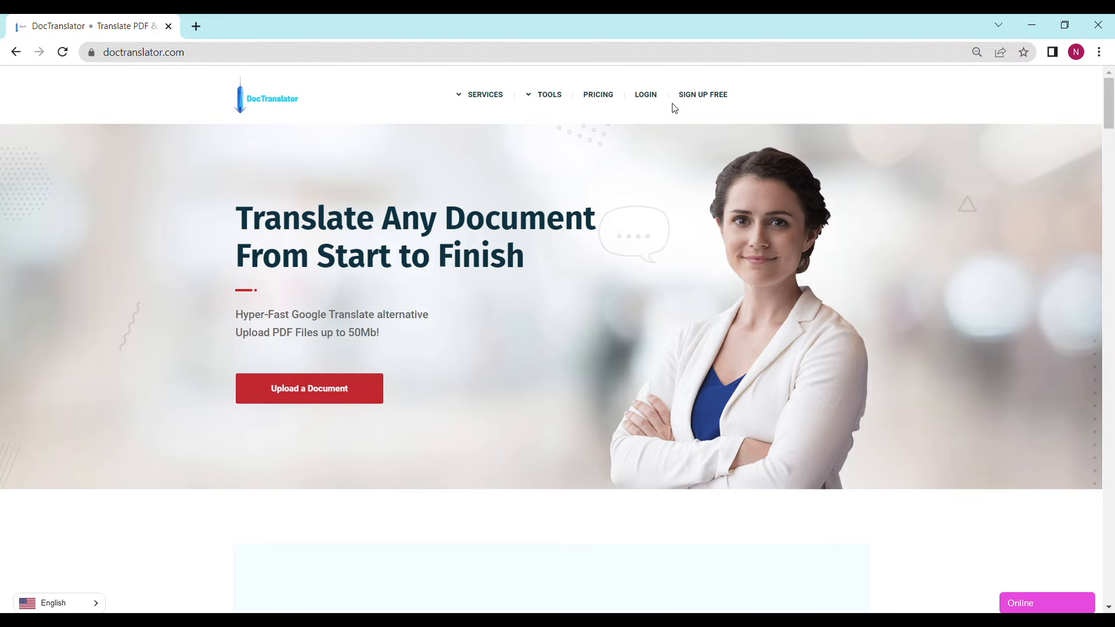
{"action": "mouse_move", "coordinate": [645, 95]}
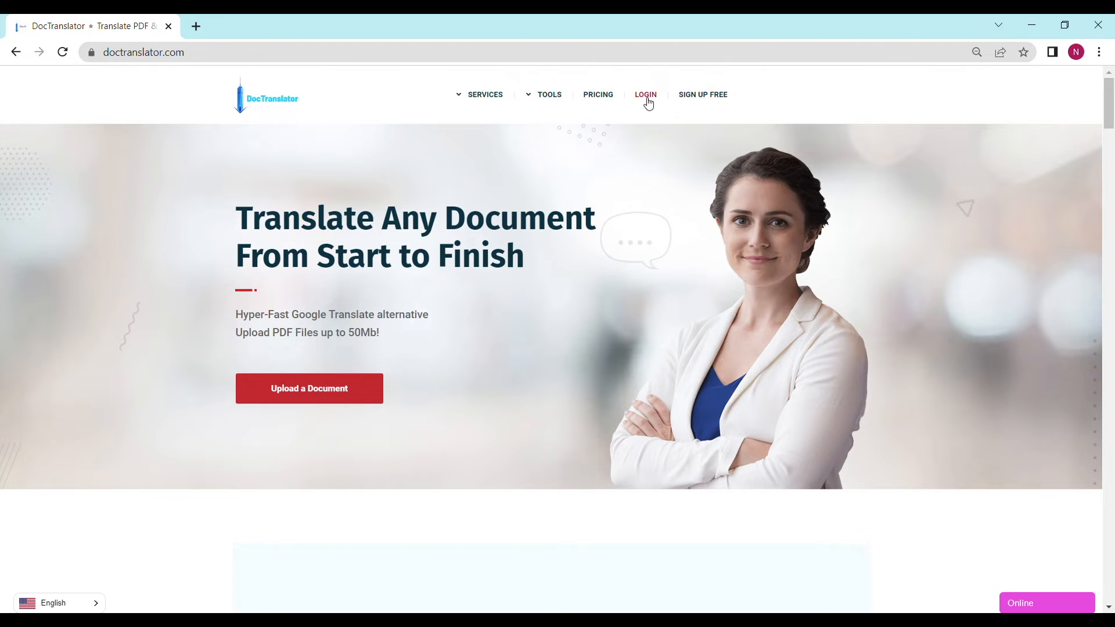
{"action": "left_click", "coordinate": [645, 95]}
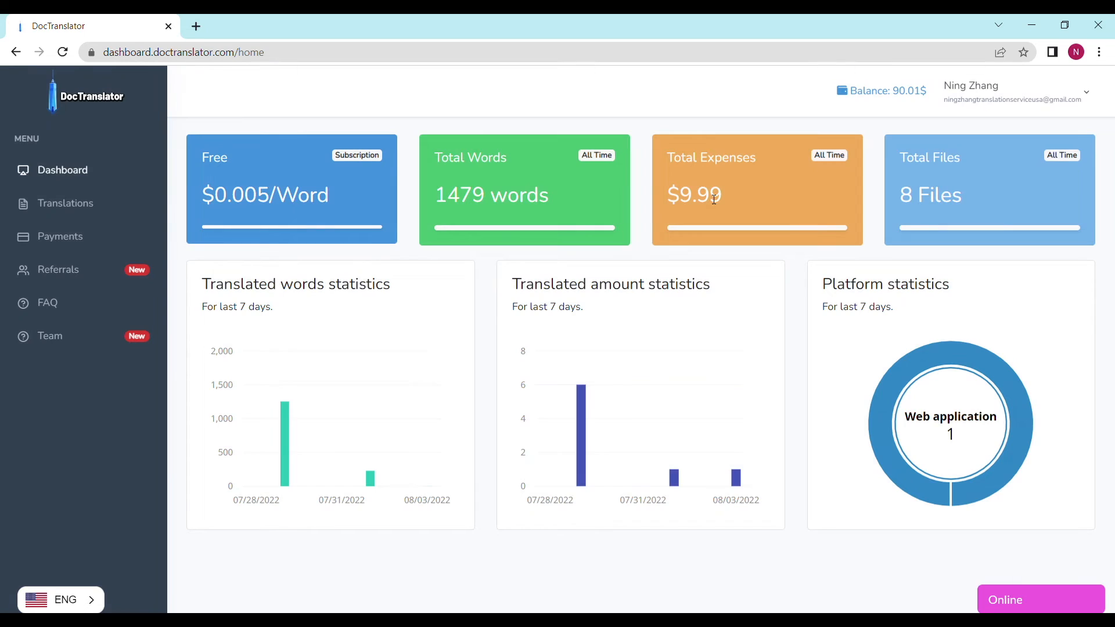
{"action": "mouse_move", "coordinate": [65, 203]}
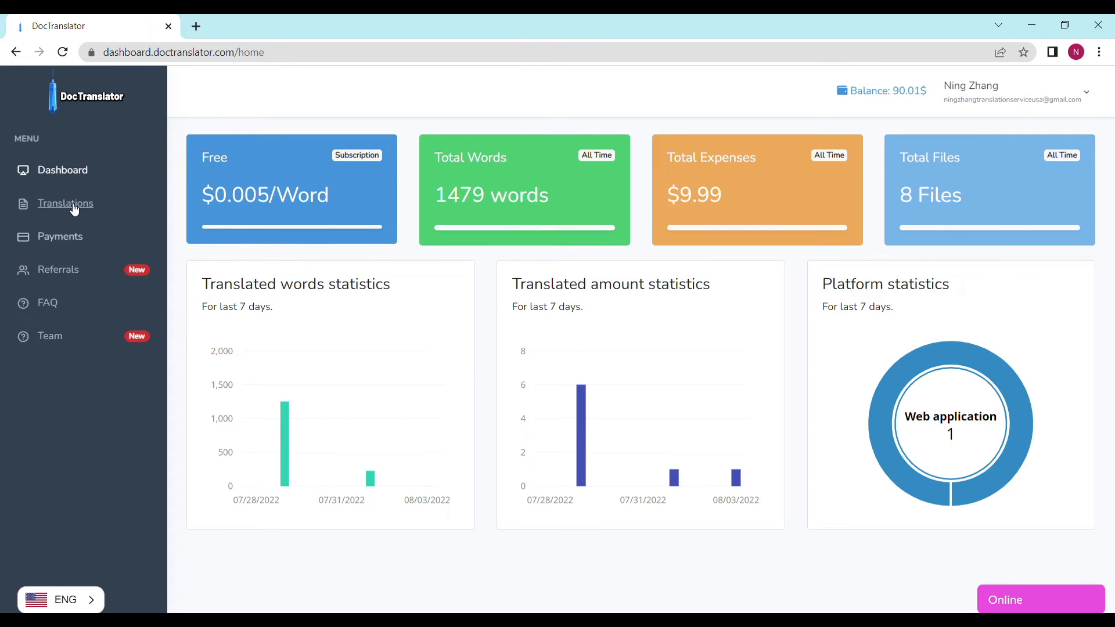